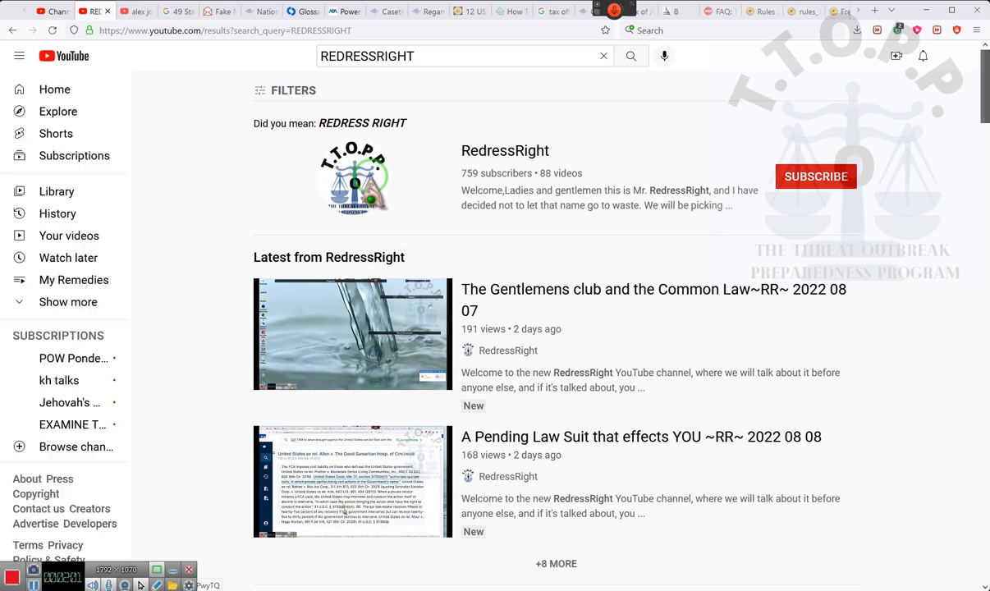
Bring up the REDRESSRIGHT search results showing the 759-subscriber channel and its latest videos.
left_click(505, 150)
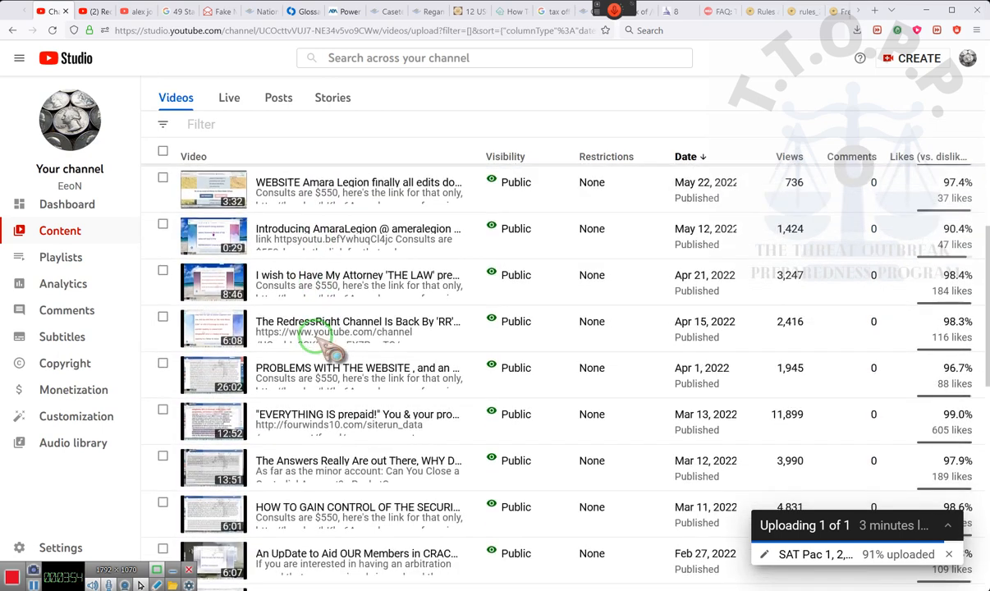
Scroll down the EeoN channel's published videos list in YouTube Studio as the upload reaches 92%.
scroll("down", 3)
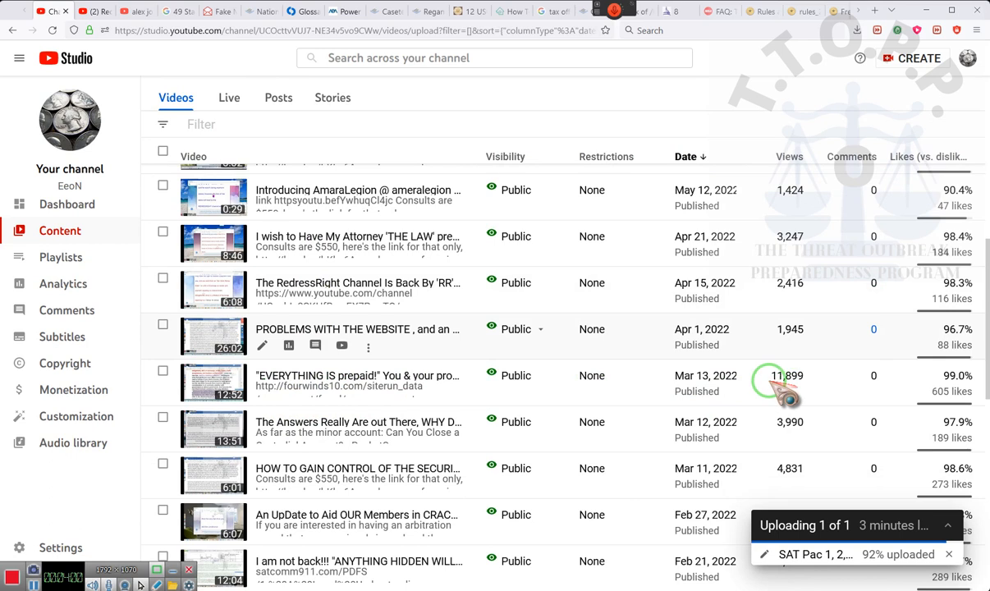